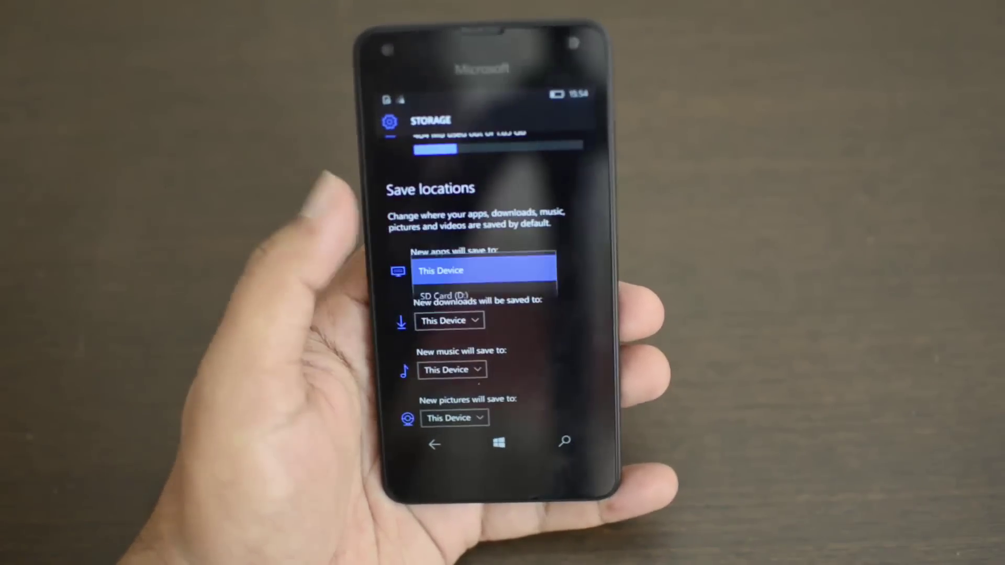
Step: Set 'New apps will save to' to SD Card (D:) and apply, triggering the delete-apps prompt
click(441, 295)
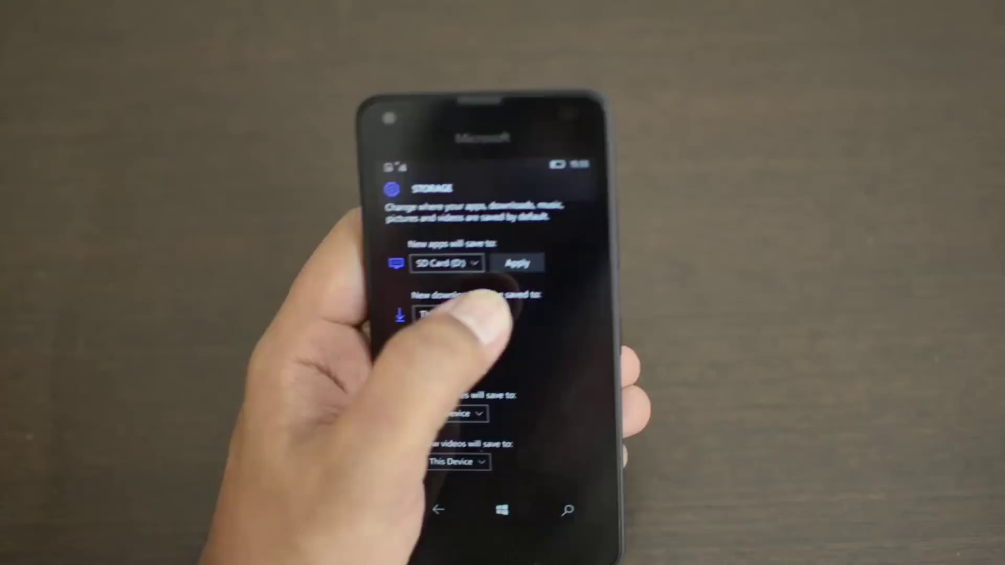
click(517, 262)
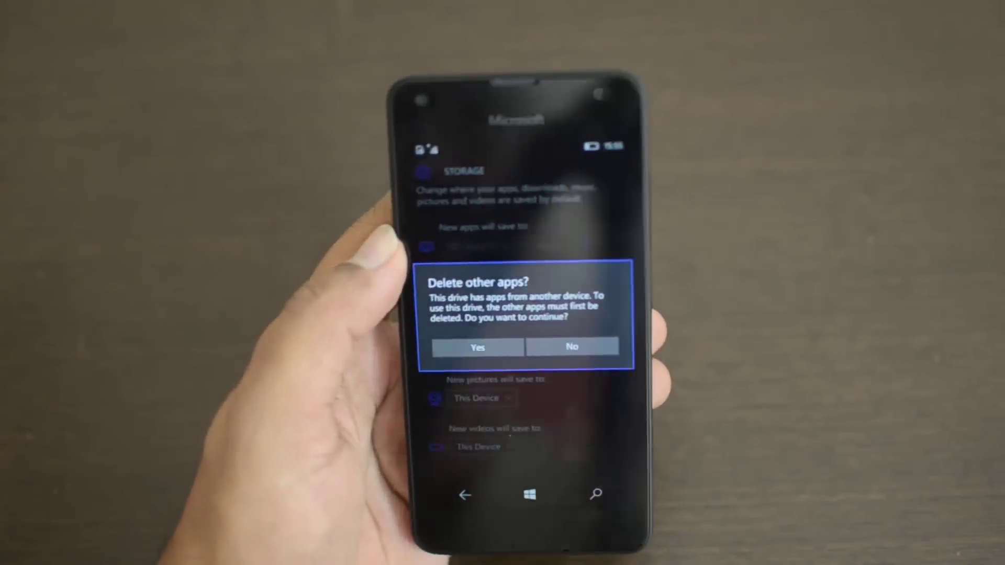